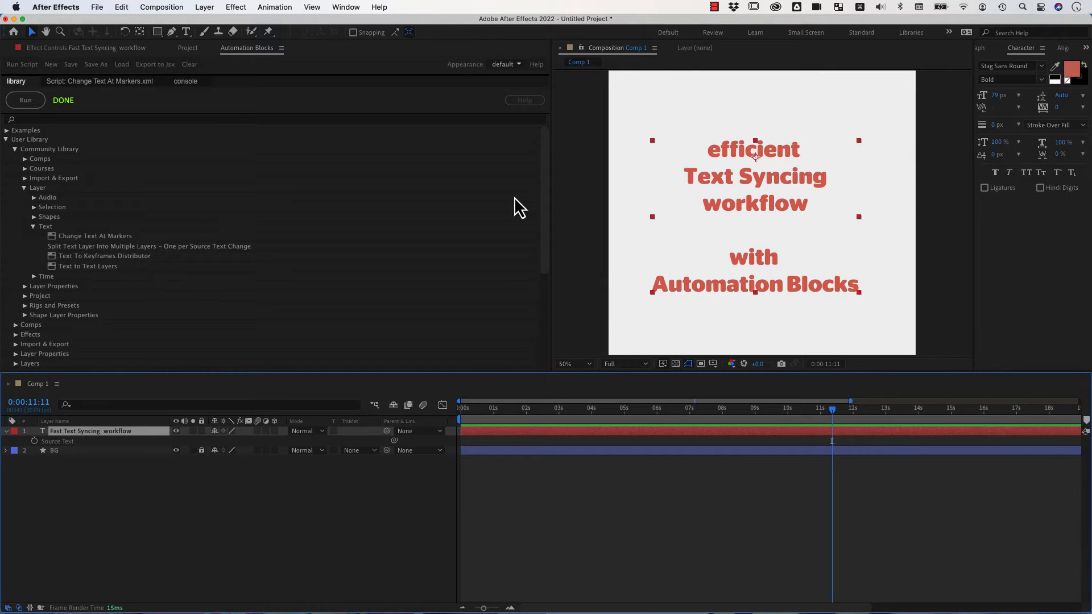
{"action": "mouse_move", "coordinate": [308, 263]}
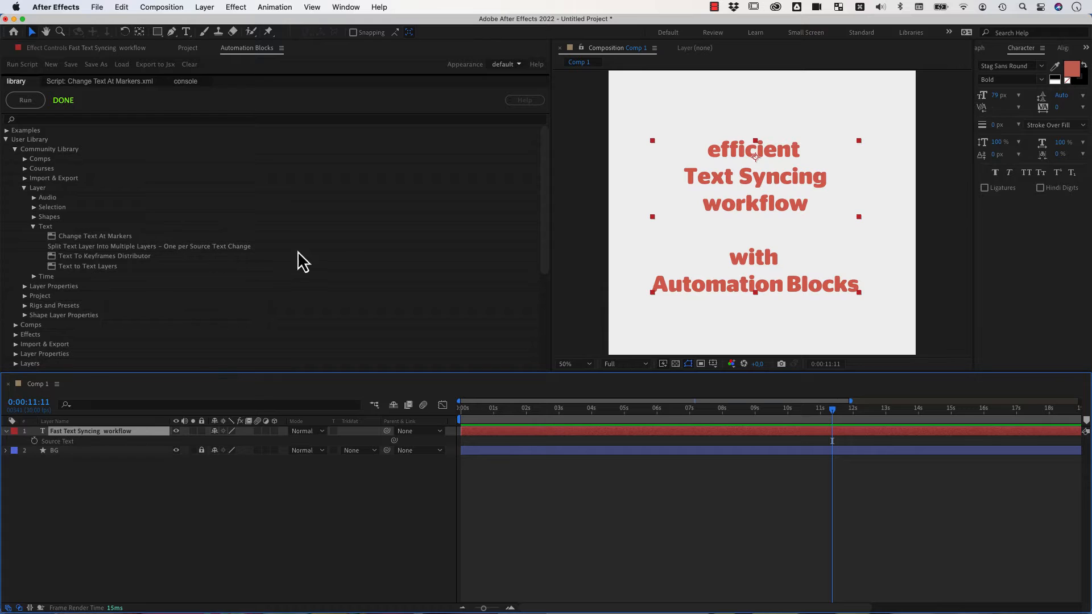
{"action": "mouse_move", "coordinate": [366, 269]}
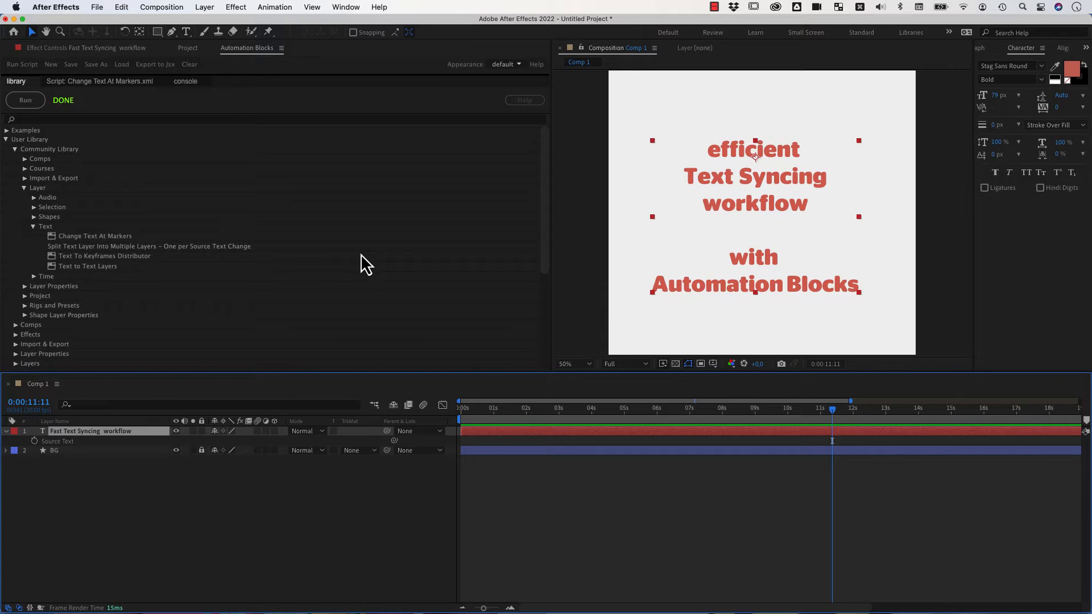
{"action": "mouse_move", "coordinate": [761, 223]}
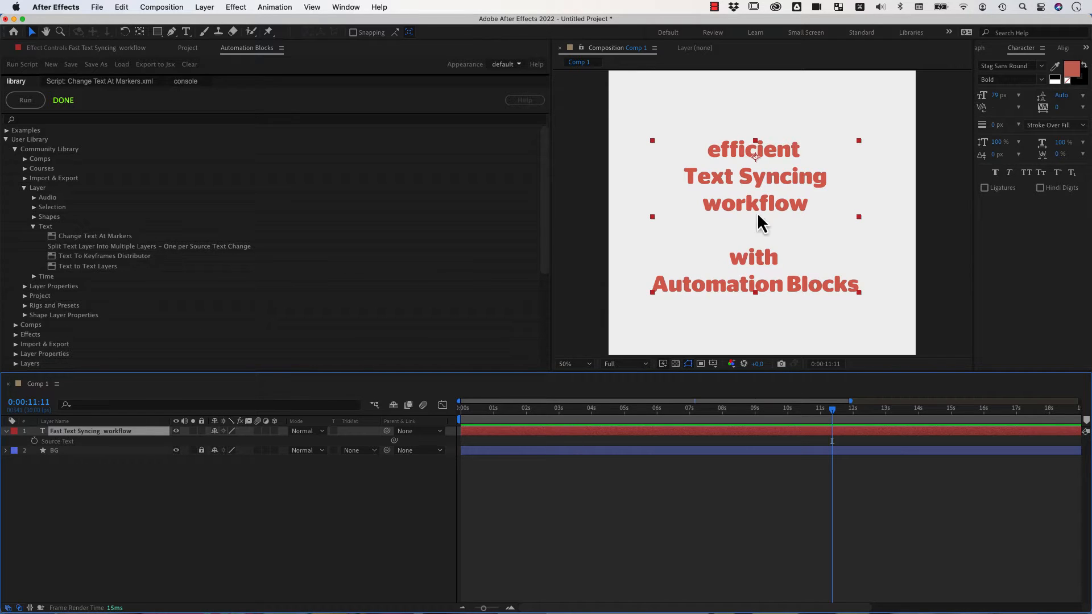
{"action": "mouse_move", "coordinate": [656, 445]}
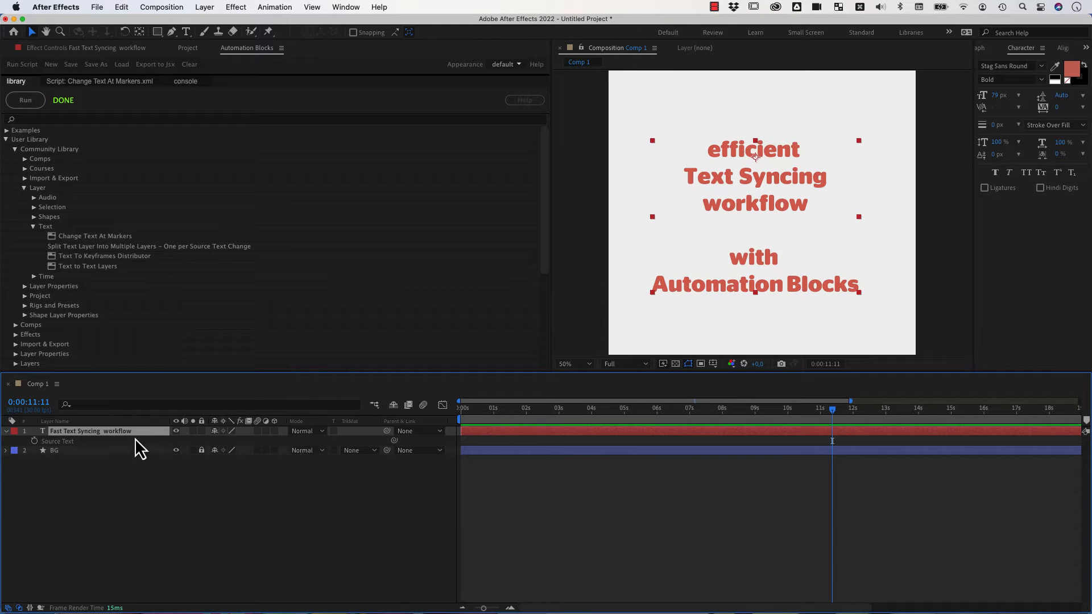
{"action": "mouse_move", "coordinate": [138, 421]}
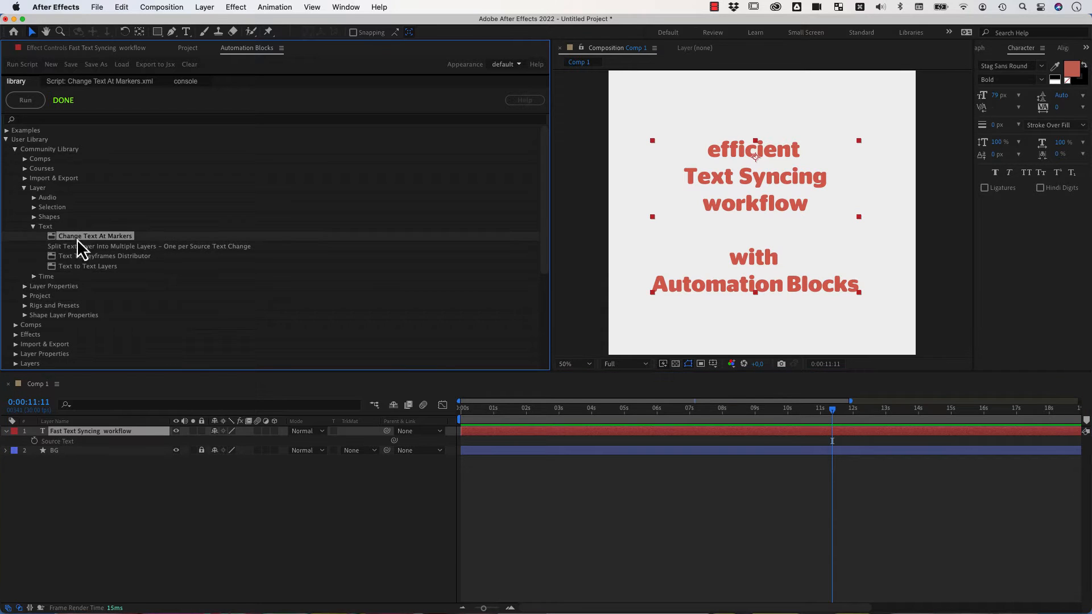
{"action": "mouse_move", "coordinate": [56, 161]}
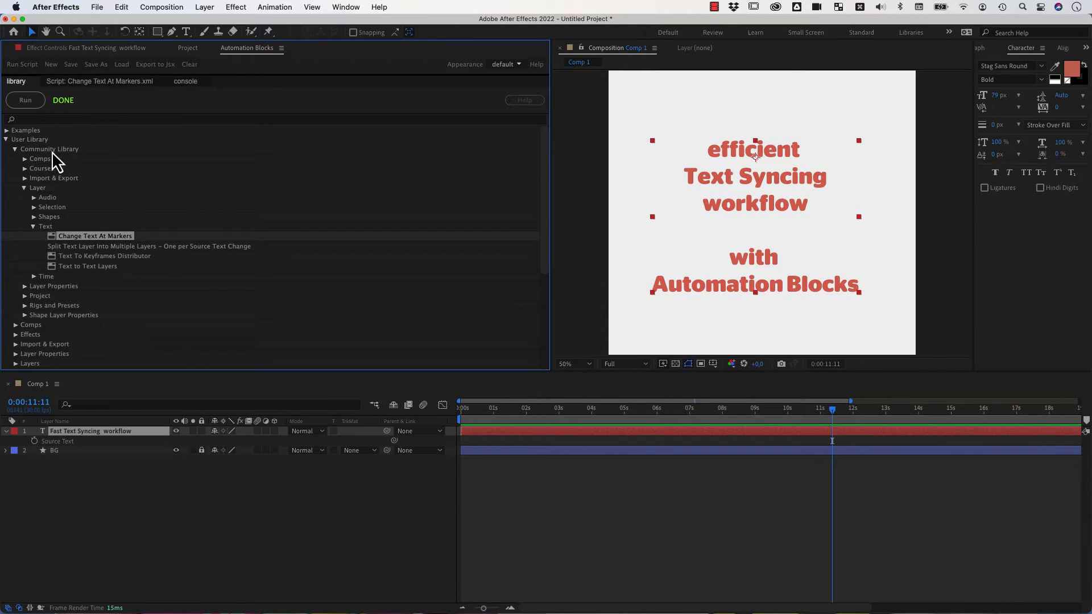
{"action": "mouse_move", "coordinate": [98, 262]}
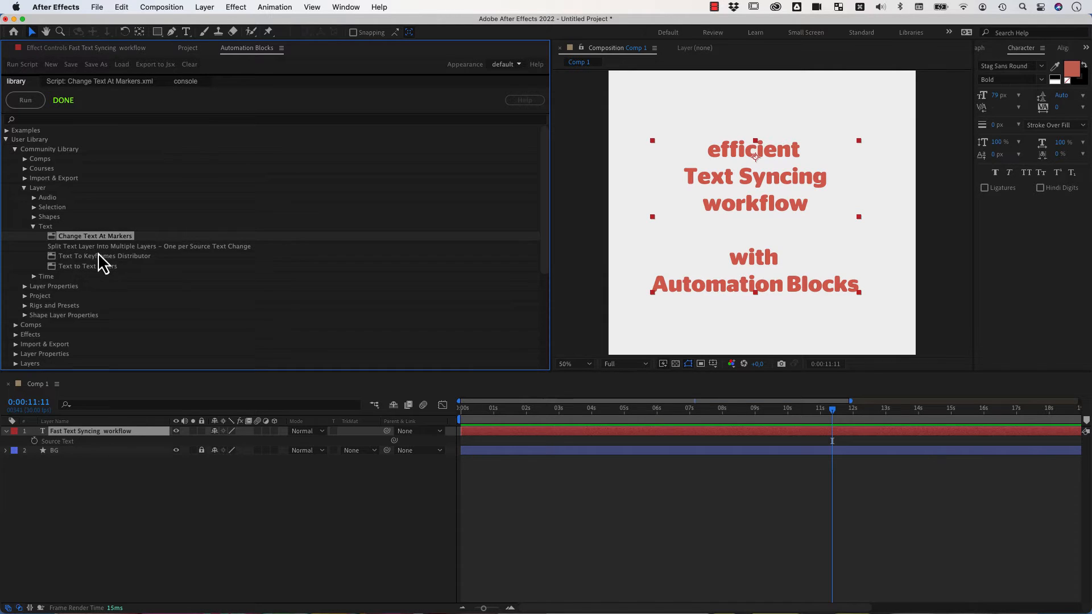
{"action": "mouse_move", "coordinate": [119, 250]}
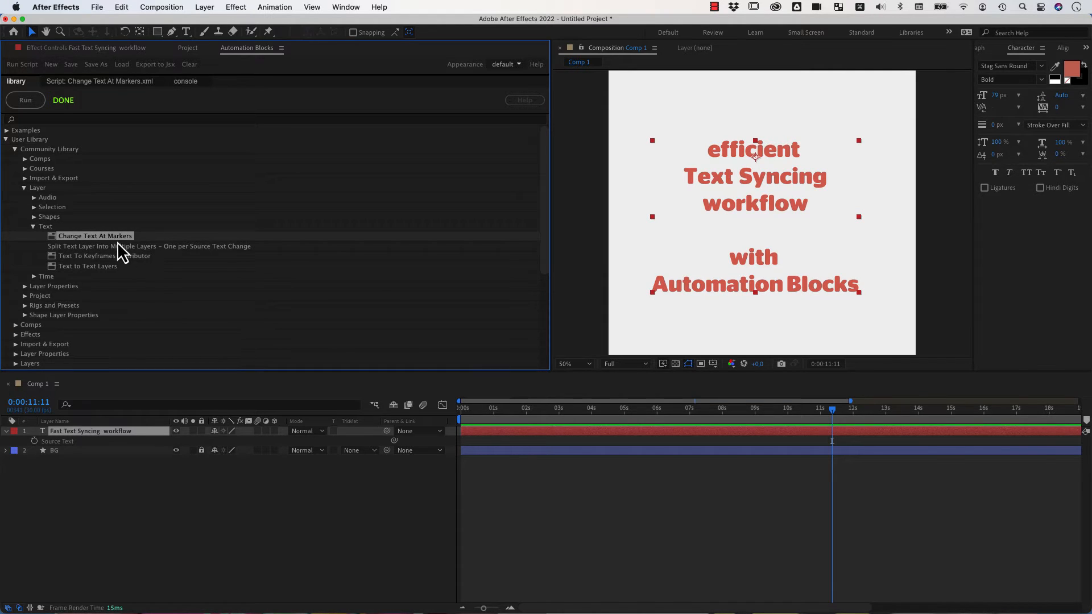
{"action": "mouse_move", "coordinate": [95, 259]}
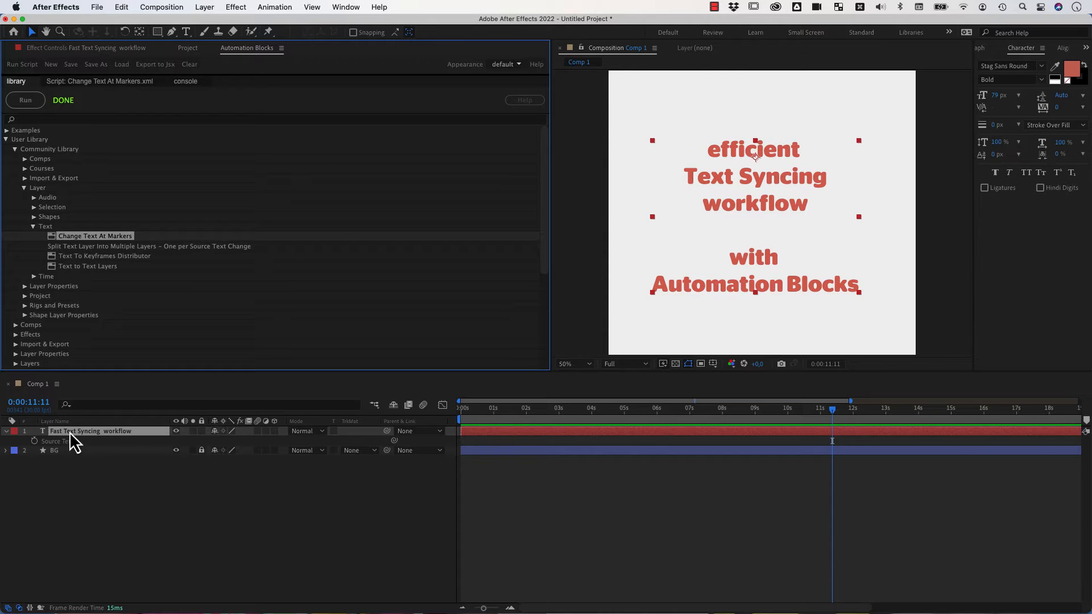
{"action": "mouse_move", "coordinate": [738, 213]}
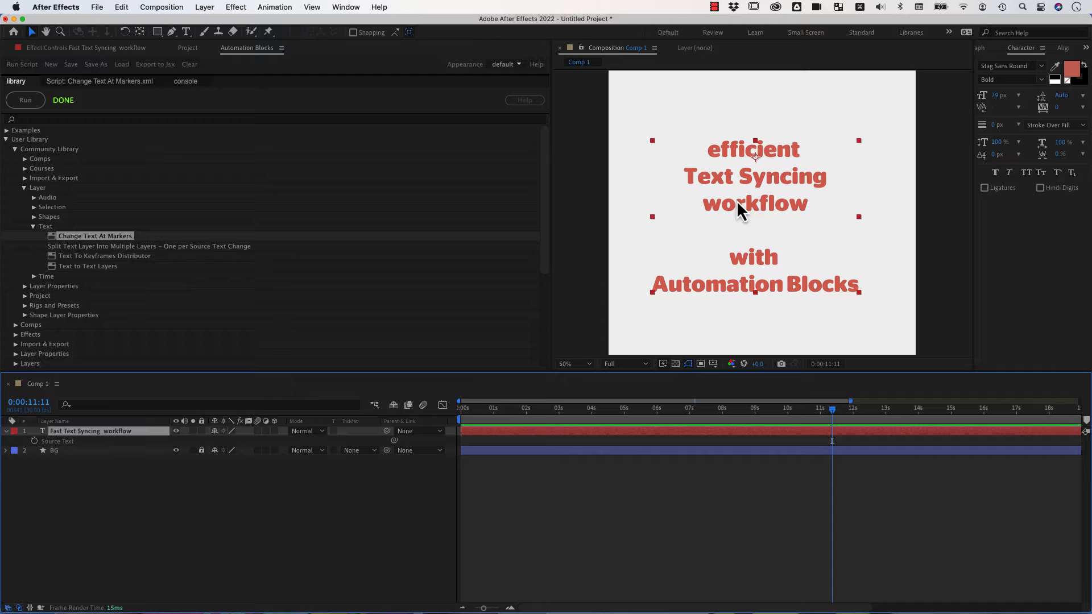
{"action": "mouse_move", "coordinate": [180, 157]}
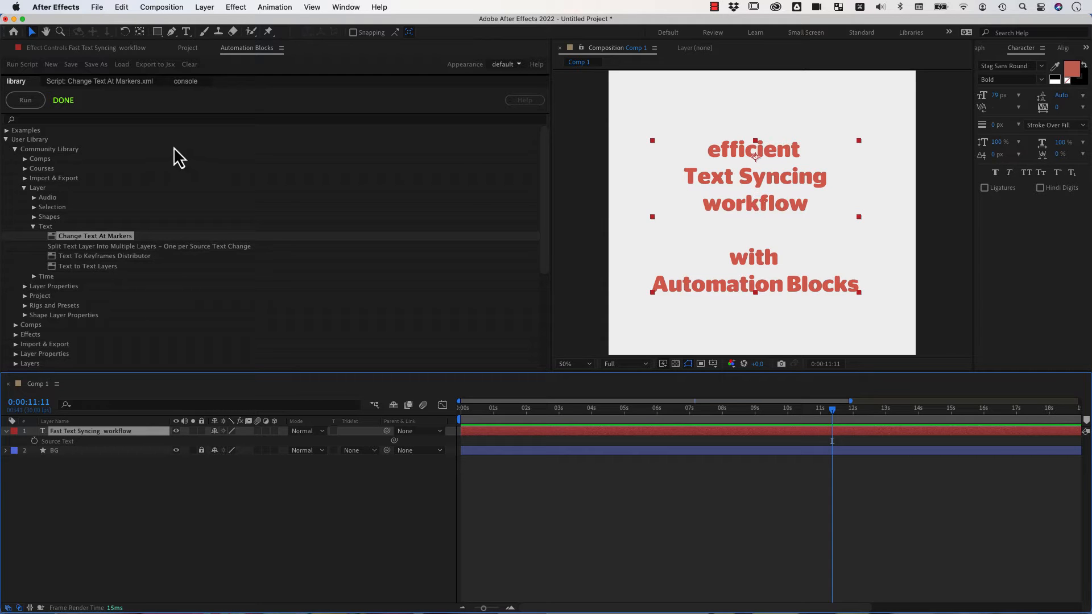
Run Change Text At Markers and set each marker to bring in a whole paragraph.
{"action": "left_click", "coordinate": [25, 100]}
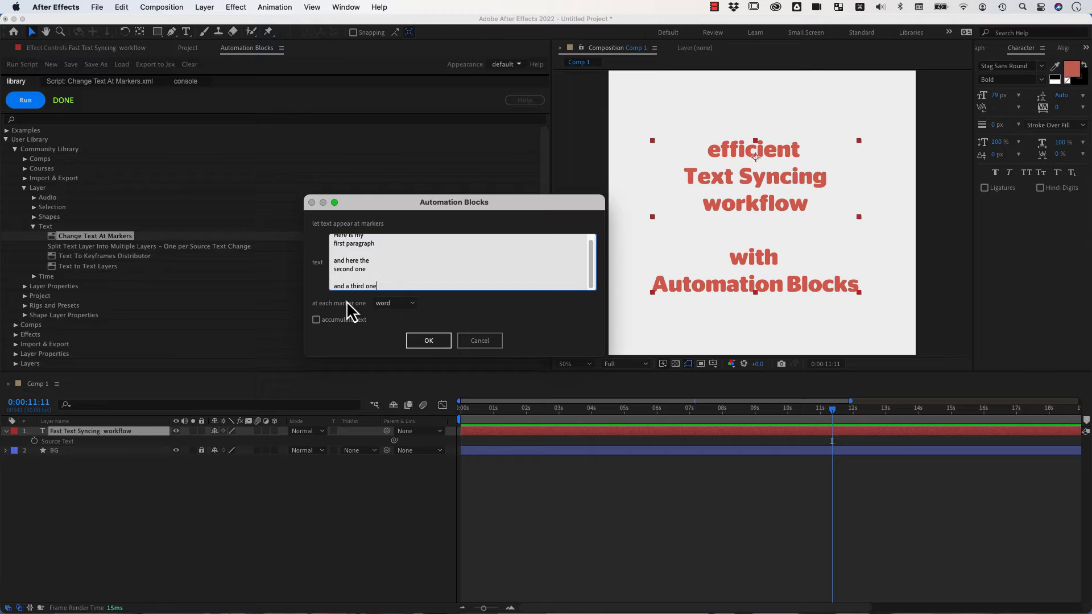
{"action": "left_click", "coordinate": [394, 303]}
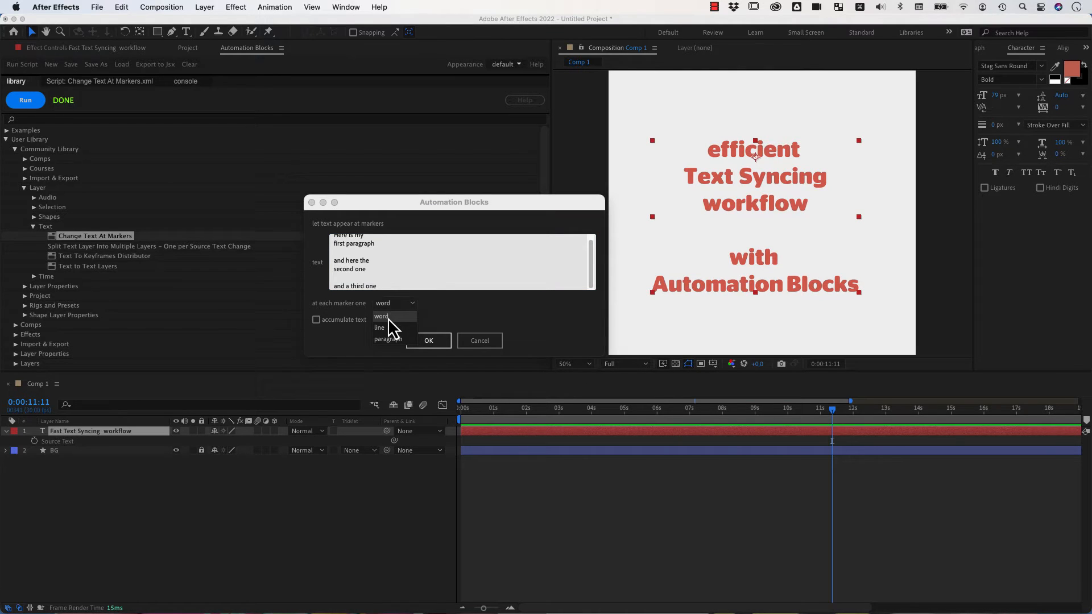
{"action": "mouse_move", "coordinate": [379, 327]}
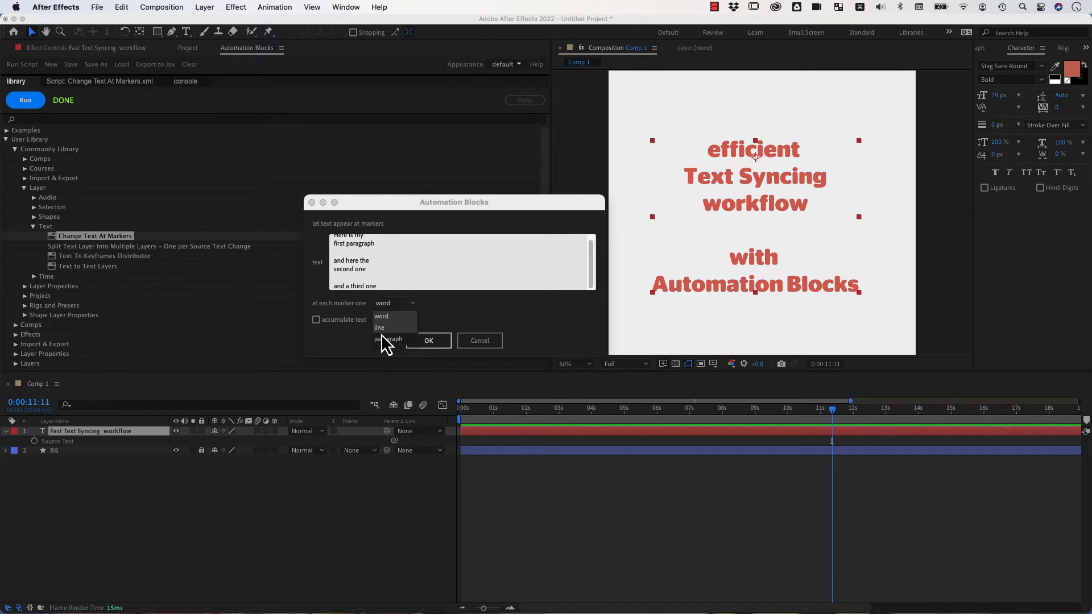
{"action": "mouse_move", "coordinate": [380, 254]}
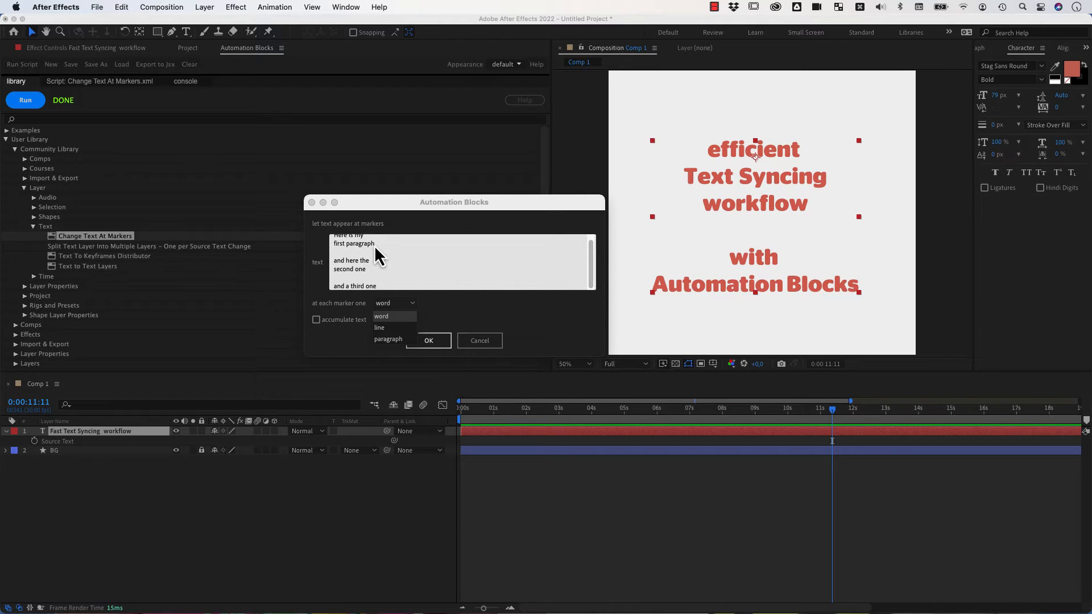
{"action": "mouse_move", "coordinate": [367, 300]}
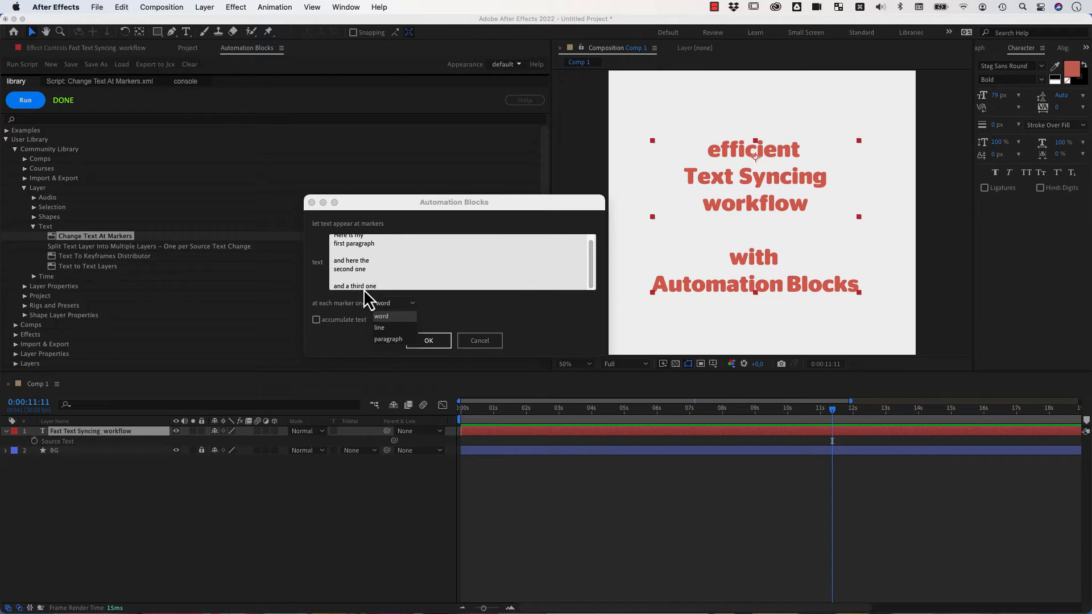
{"action": "mouse_move", "coordinate": [365, 306]}
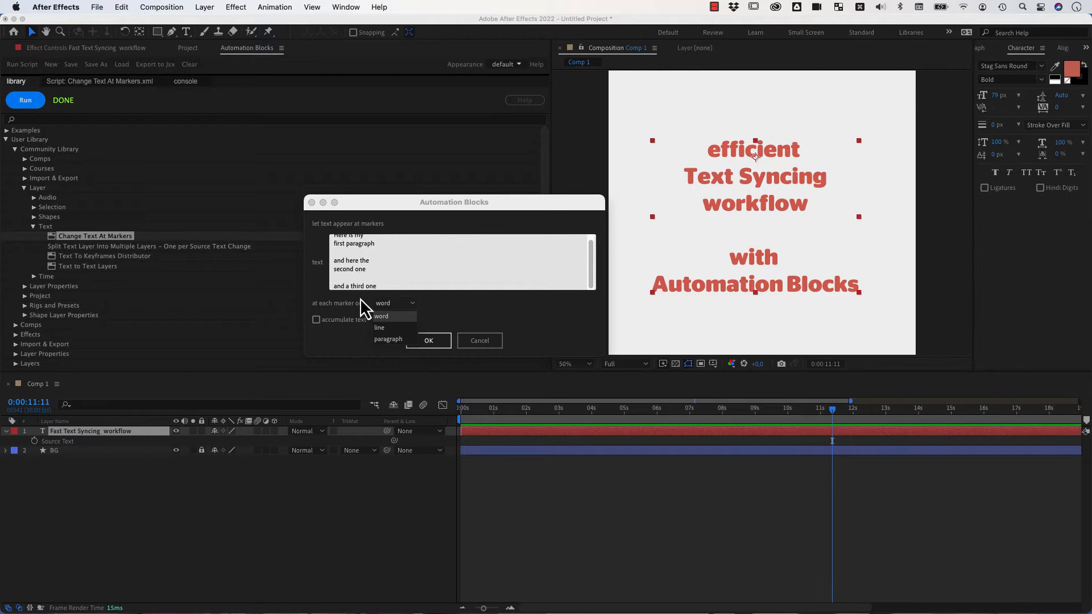
{"action": "left_click", "coordinate": [388, 339]}
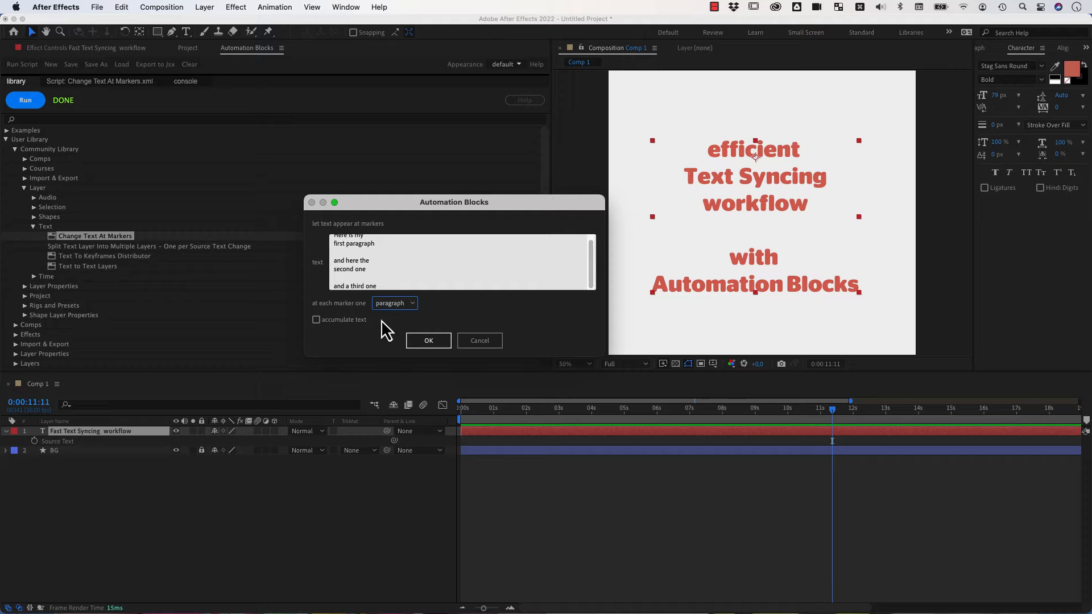
{"action": "mouse_move", "coordinate": [368, 309]}
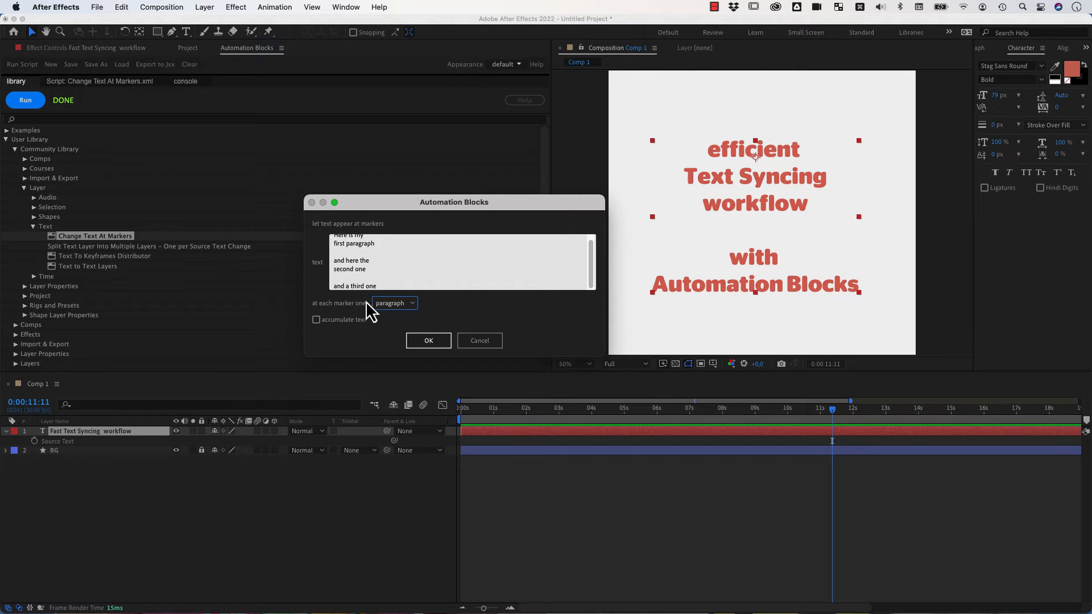
{"action": "mouse_move", "coordinate": [316, 320]}
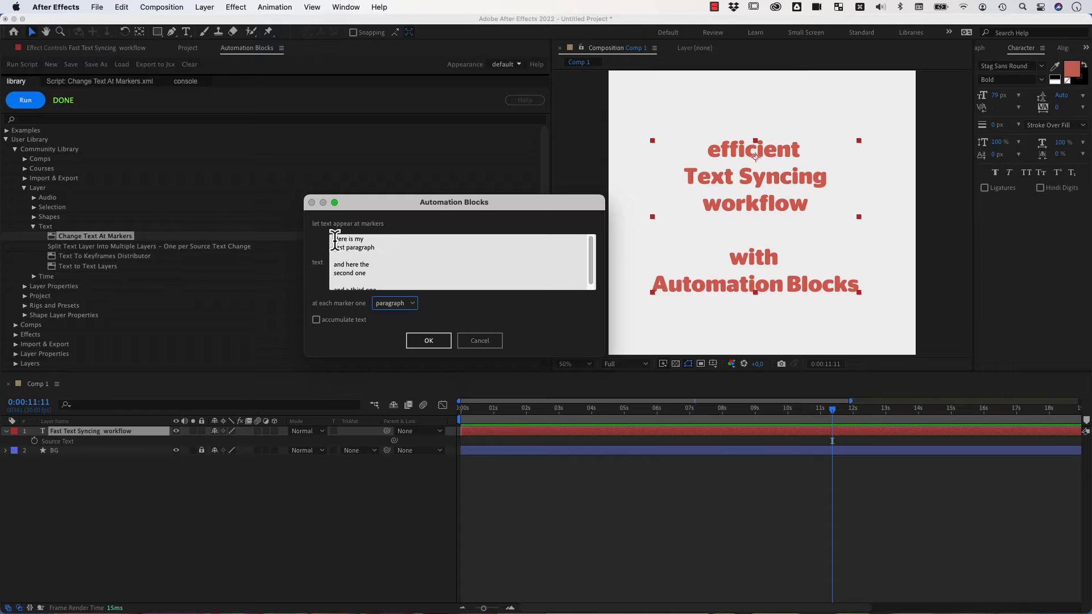
{"action": "double_click", "coordinate": [348, 243]}
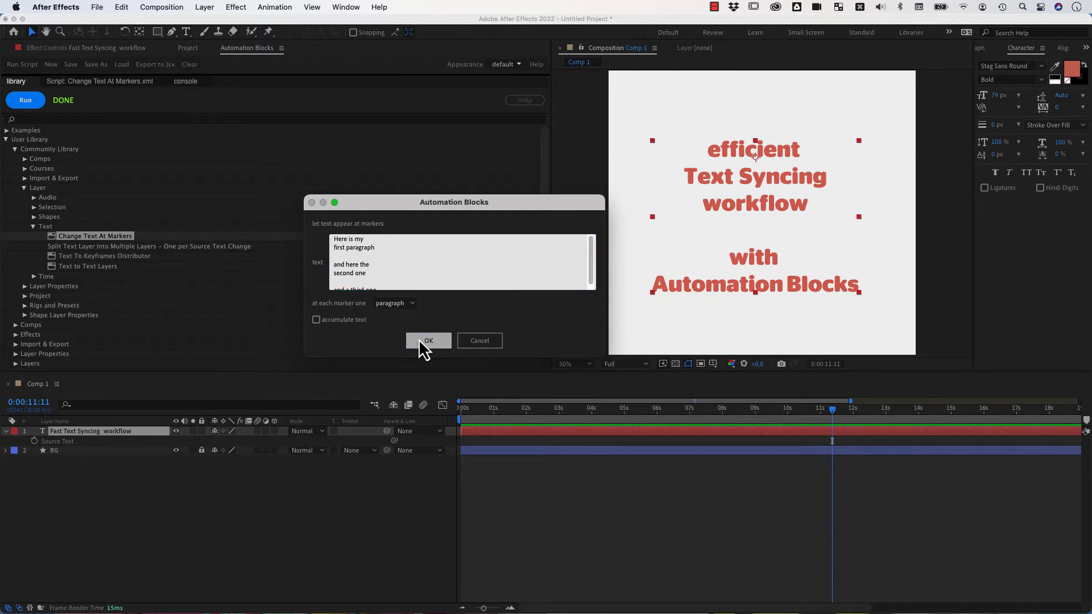
Apply the script, then scrub to about 2.5 s and 5 s to check the paragraph switches.
{"action": "left_click", "coordinate": [429, 340]}
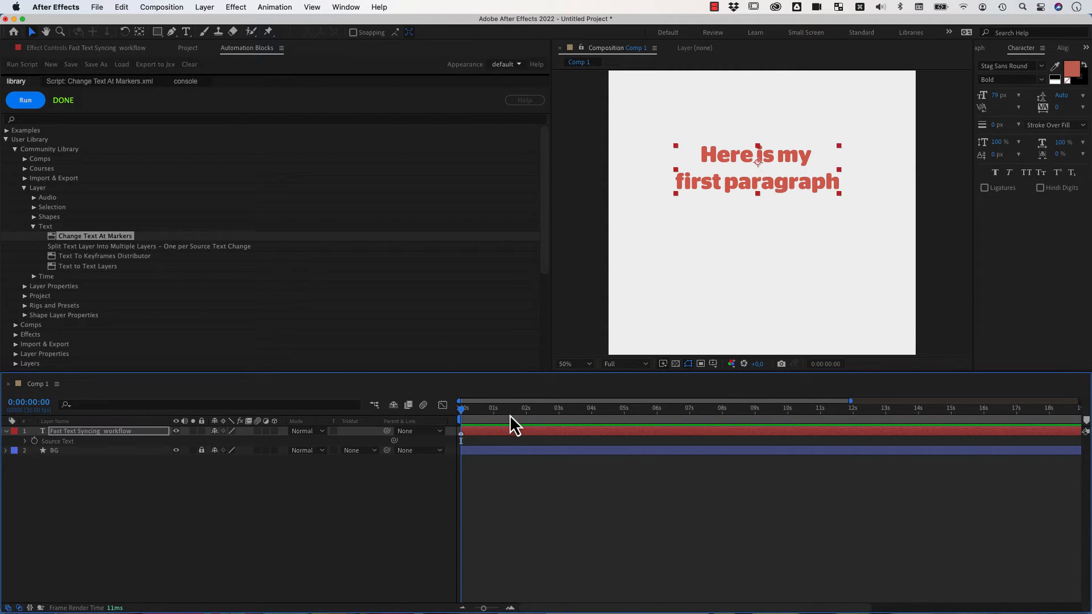
{"action": "left_click", "coordinate": [547, 414]}
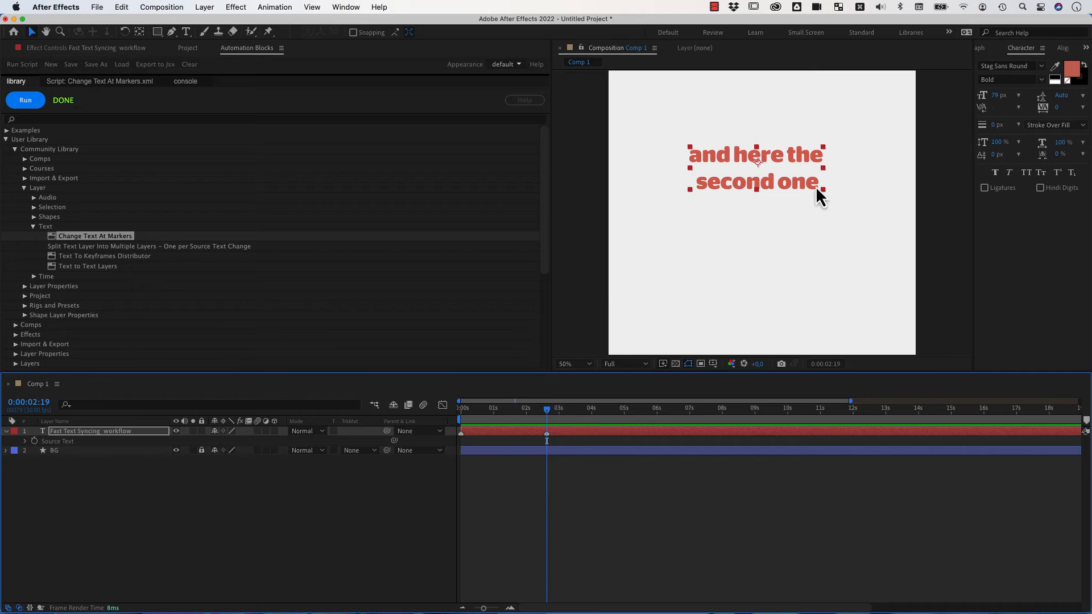
{"action": "left_click", "coordinate": [627, 408]}
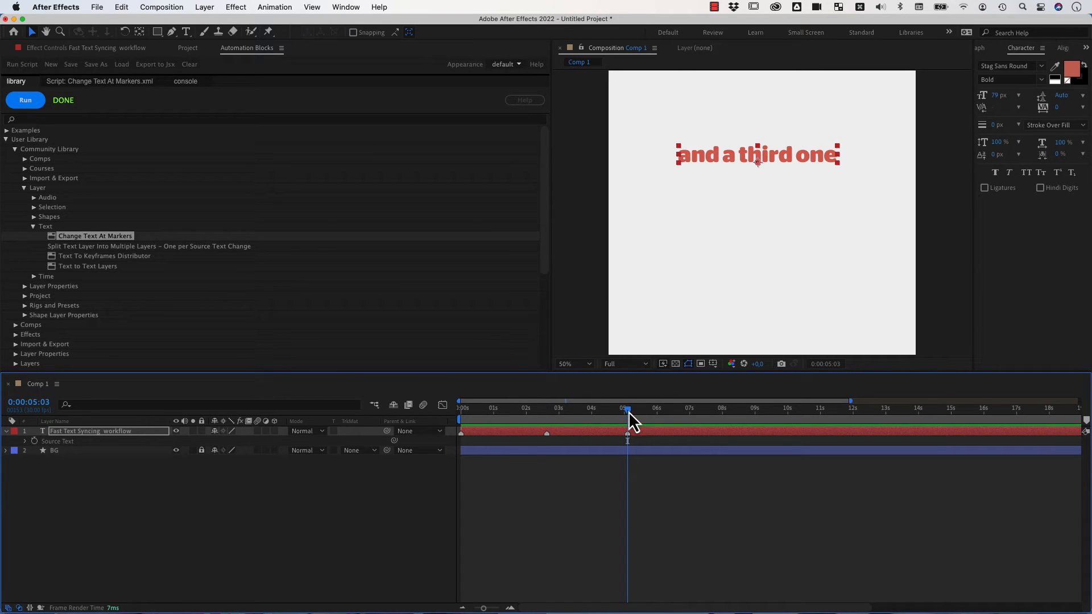
{"action": "mouse_move", "coordinate": [414, 441]}
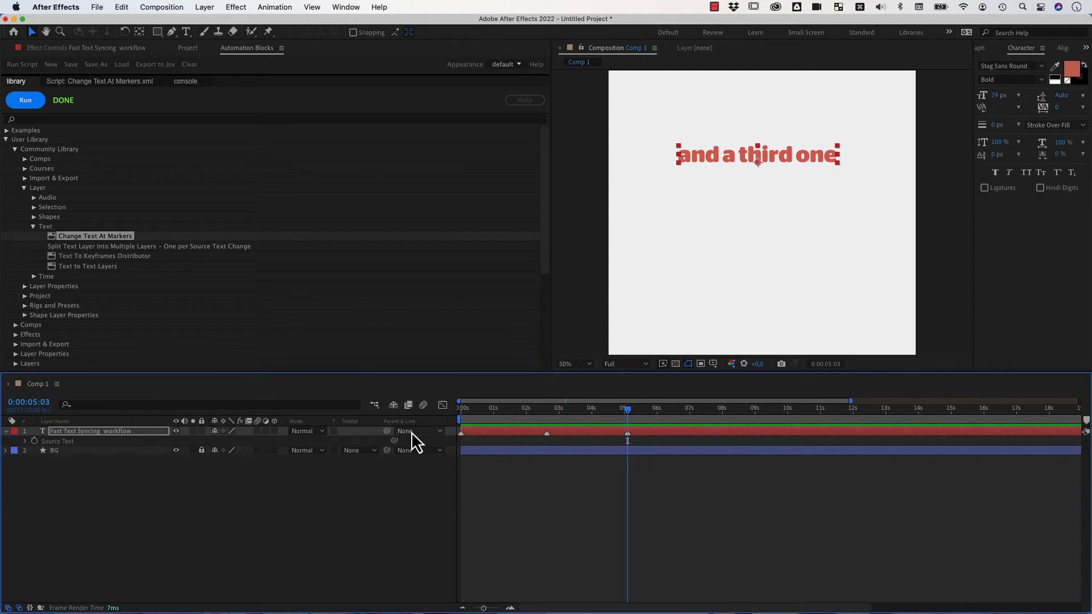
{"action": "left_click", "coordinate": [24, 442]}
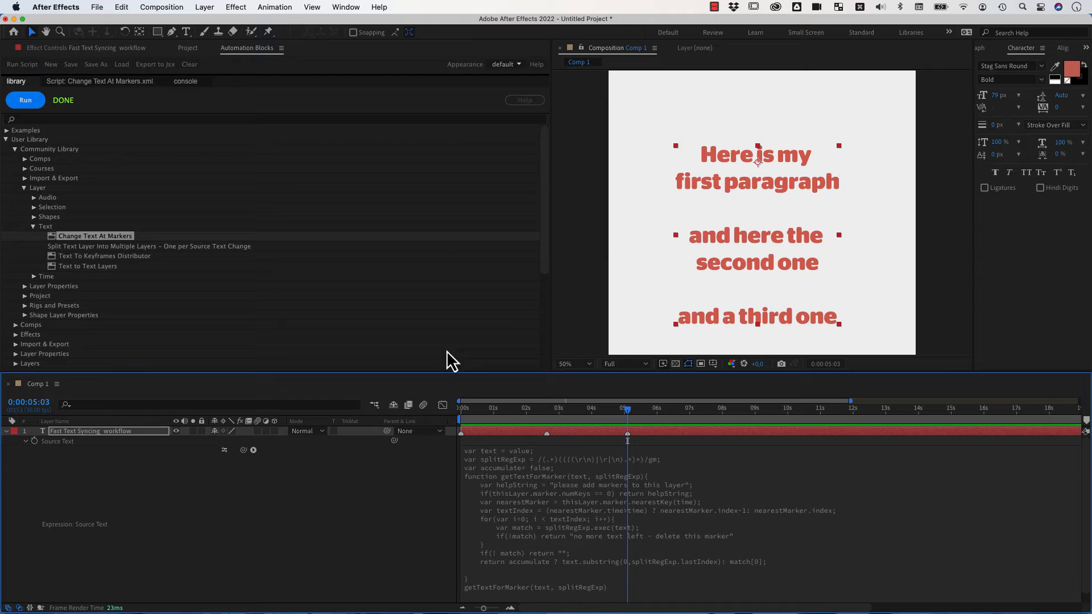
{"action": "mouse_move", "coordinate": [762, 254]}
{"action": "type", "text": "new "}
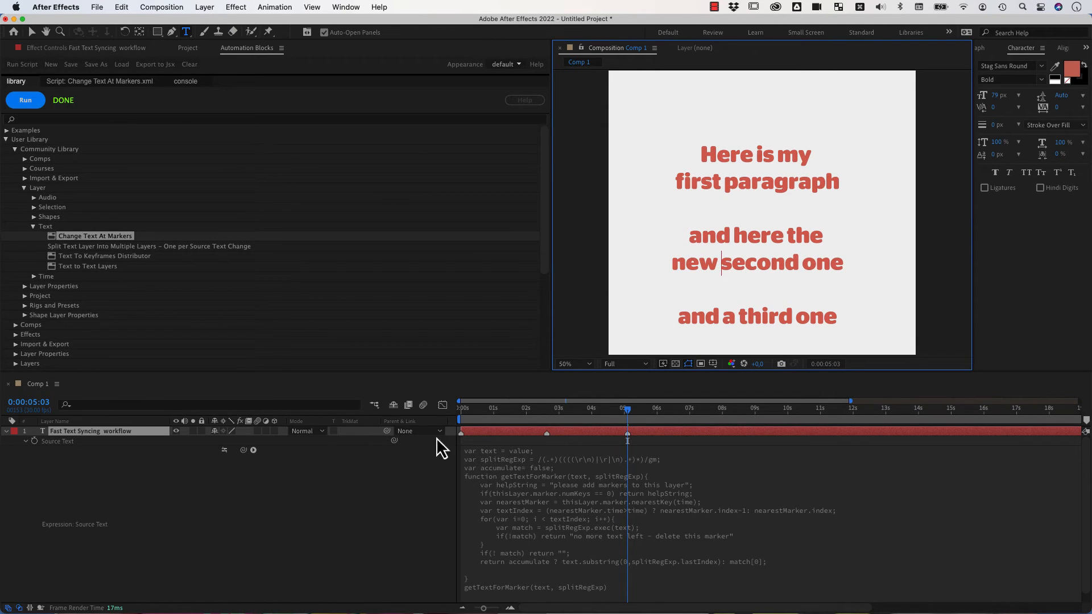
Finish editing the Source Text so the second paragraph reads 'and here the new second one'.
{"action": "left_click", "coordinate": [91, 430]}
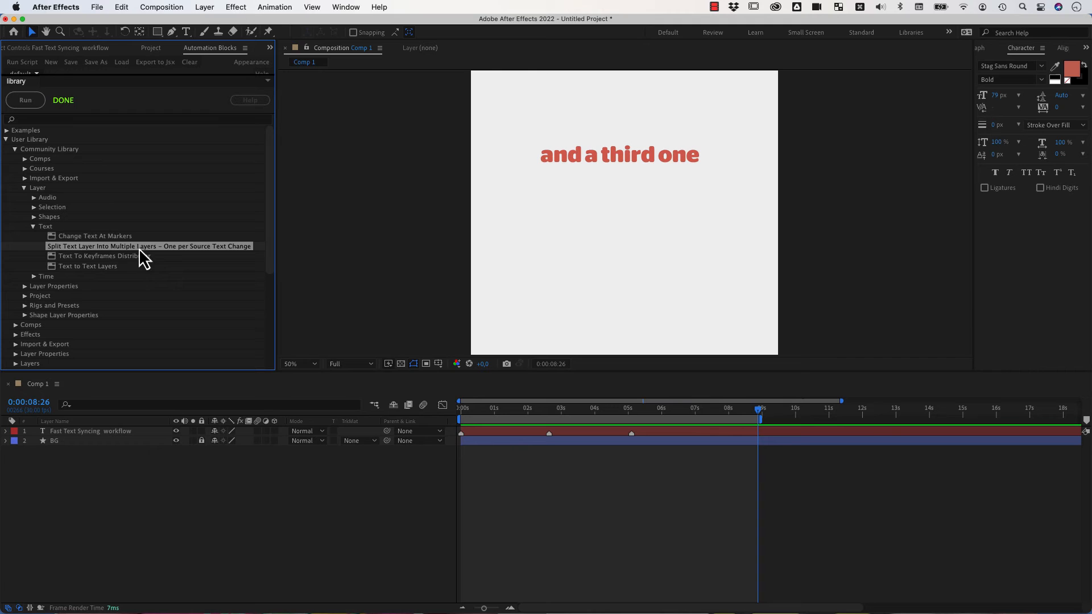
{"action": "mouse_move", "coordinate": [766, 421]}
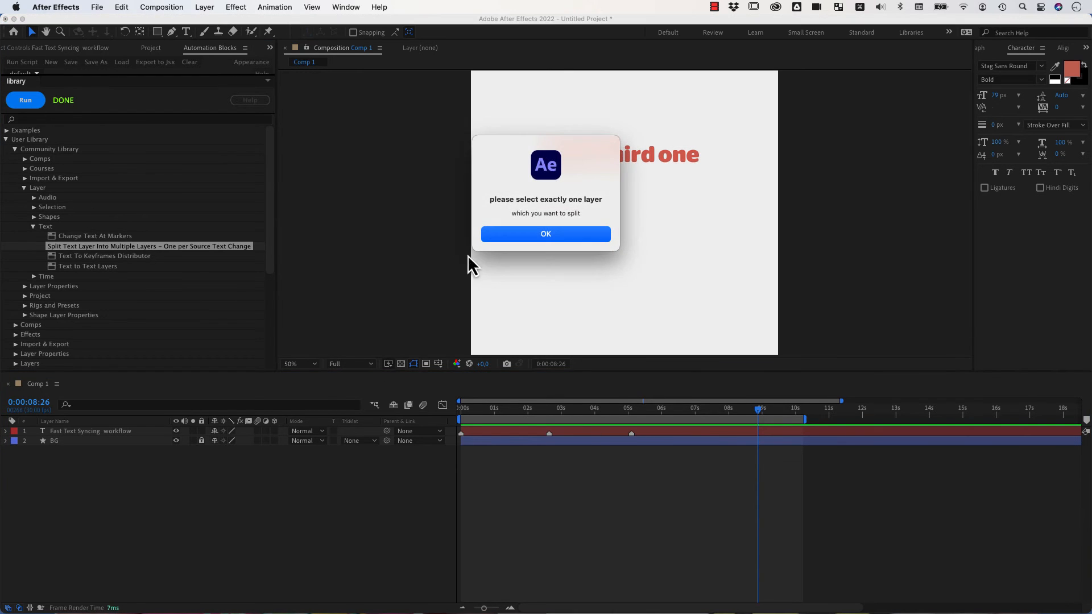
{"action": "mouse_move", "coordinate": [544, 235]}
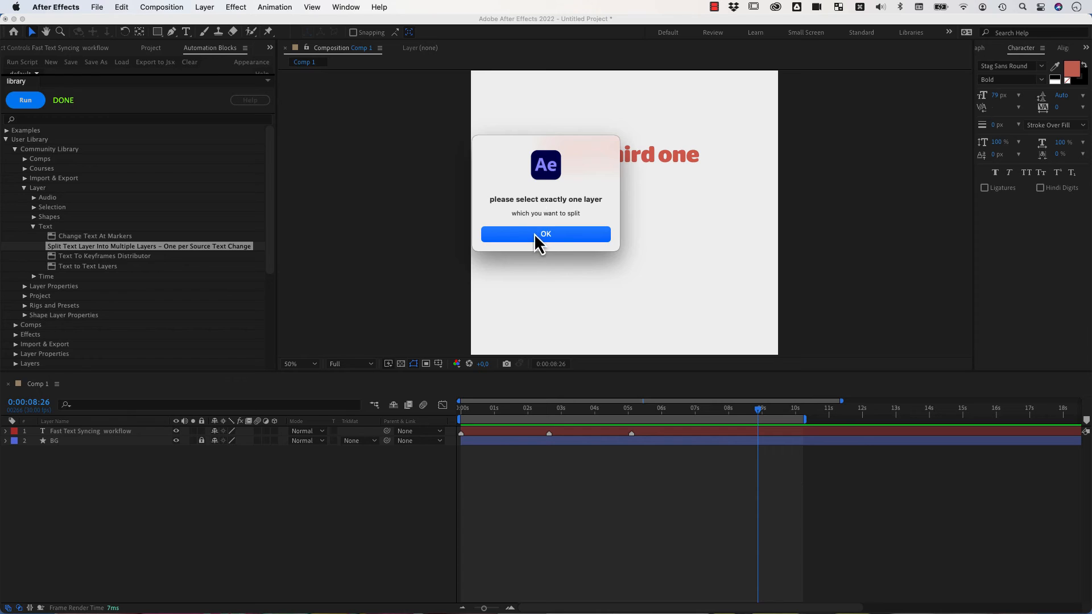
Dismiss the 'select exactly one layer' warning from the split script.
{"action": "left_click", "coordinate": [544, 234]}
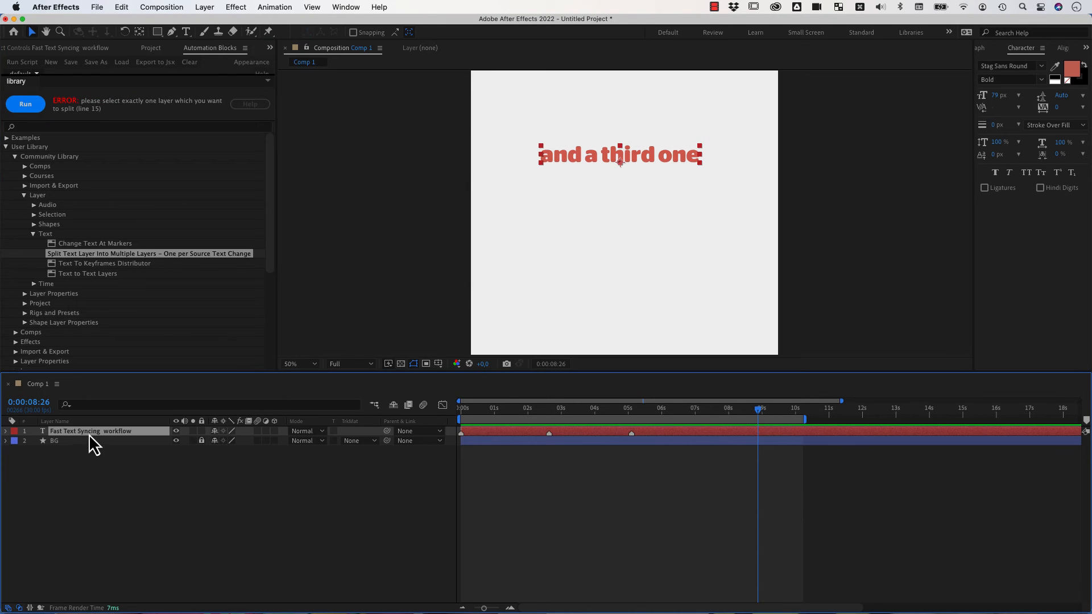
{"action": "mouse_move", "coordinate": [55, 156]}
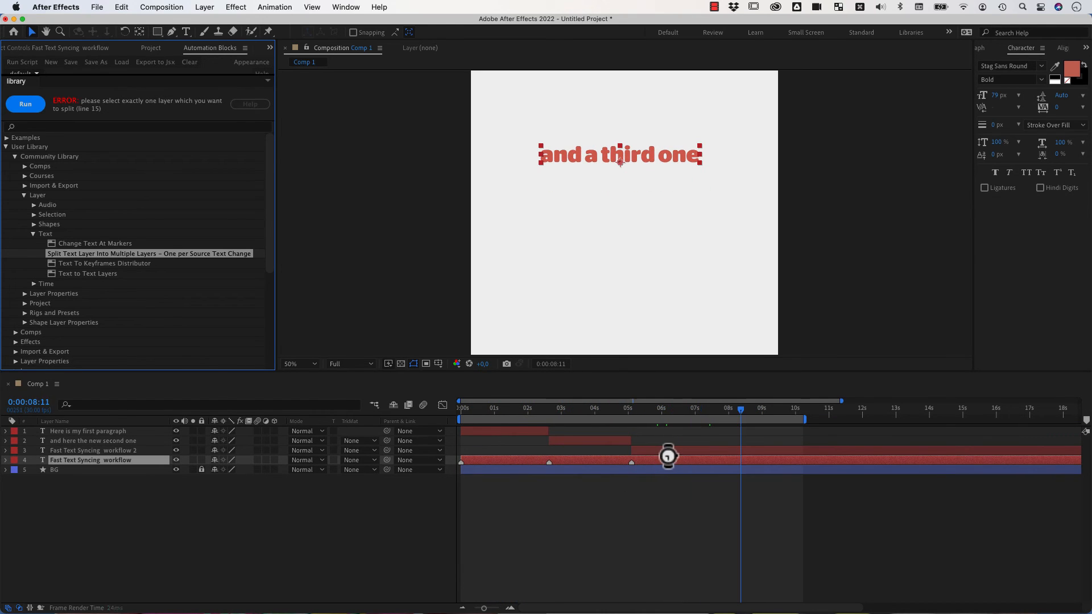
Rerun the split script and verify the new paragraph layers' names and trimmed durations.
{"action": "left_click", "coordinate": [25, 100]}
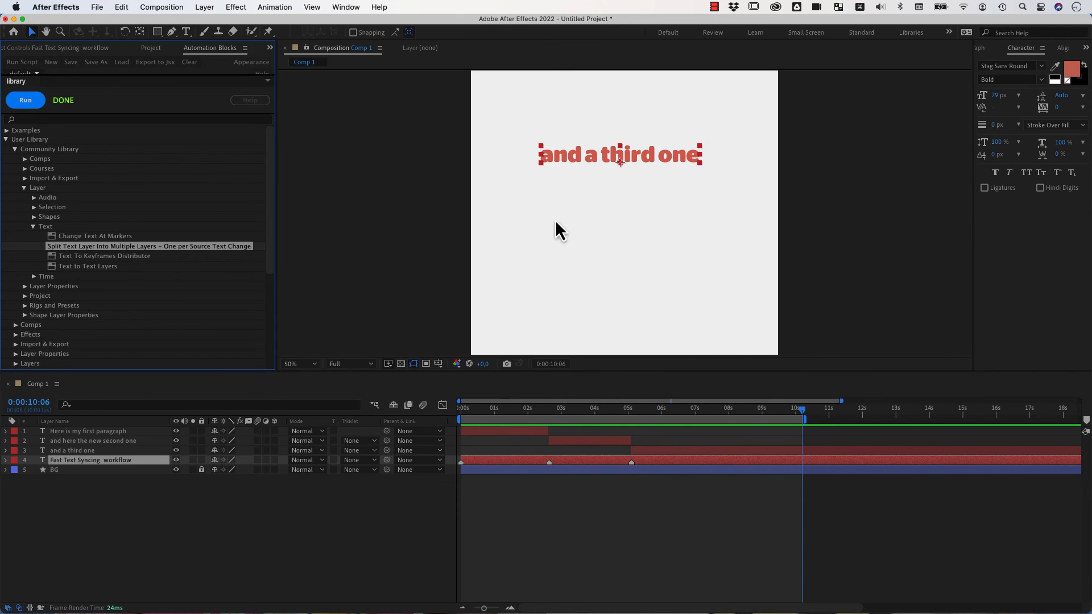
{"action": "mouse_move", "coordinate": [548, 465]}
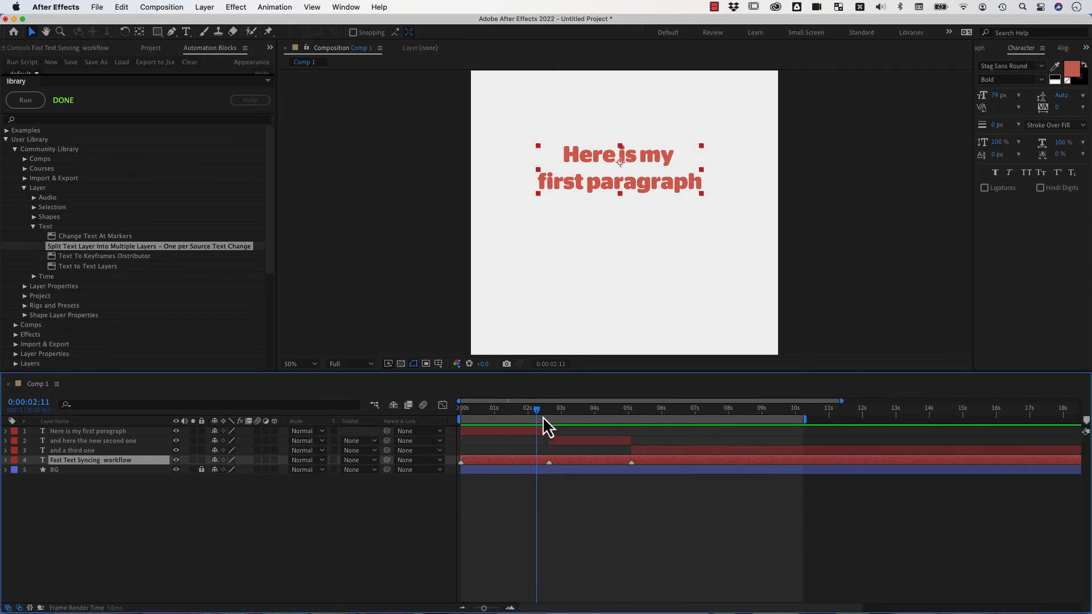
{"action": "left_click", "coordinate": [608, 408]}
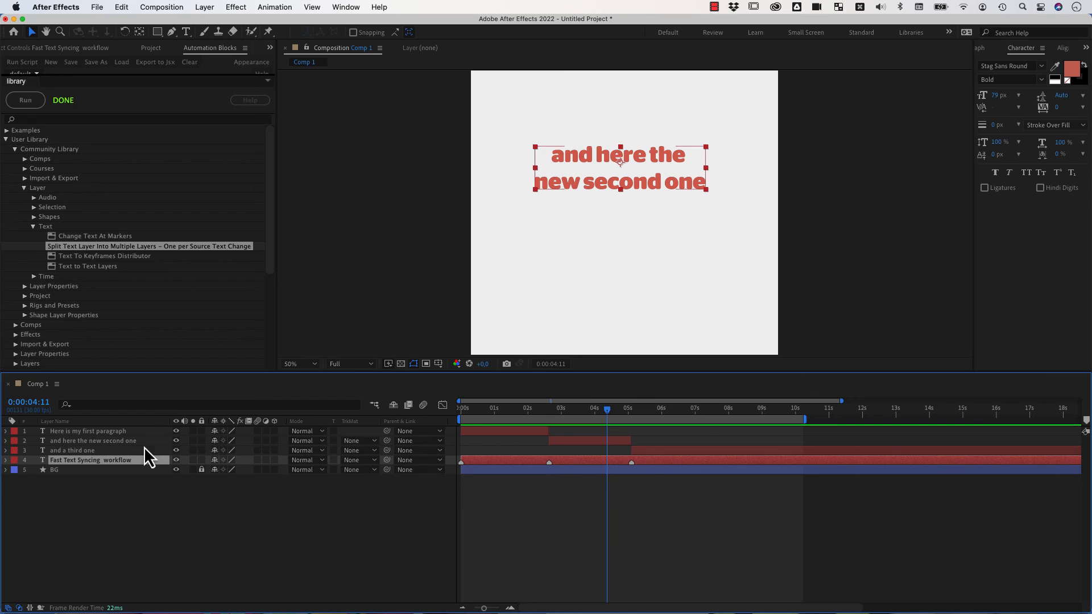
{"action": "left_click", "coordinate": [92, 440]}
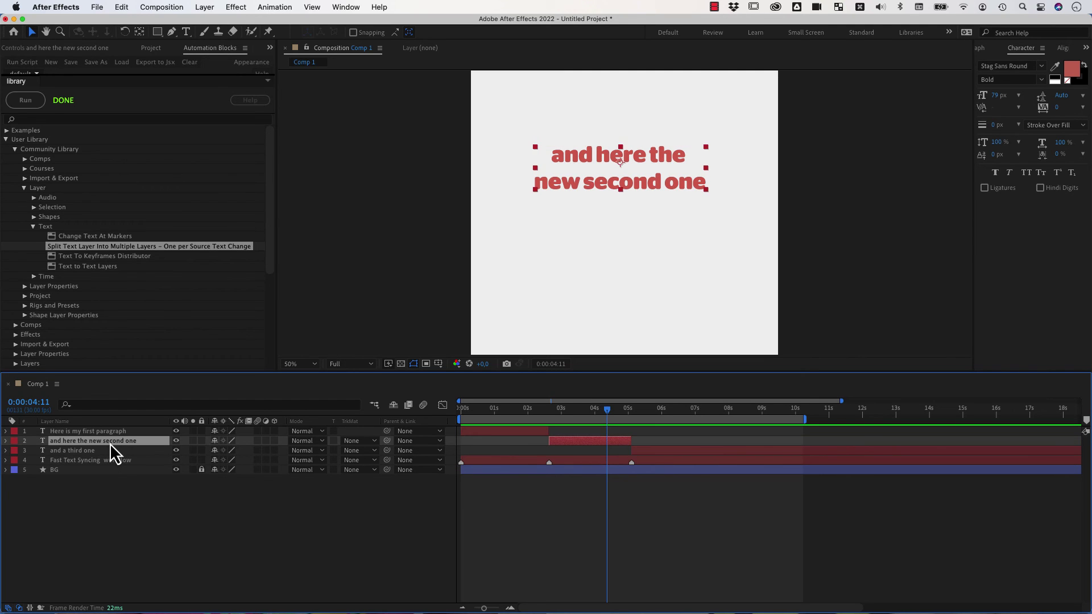
{"action": "left_click", "coordinate": [88, 430]}
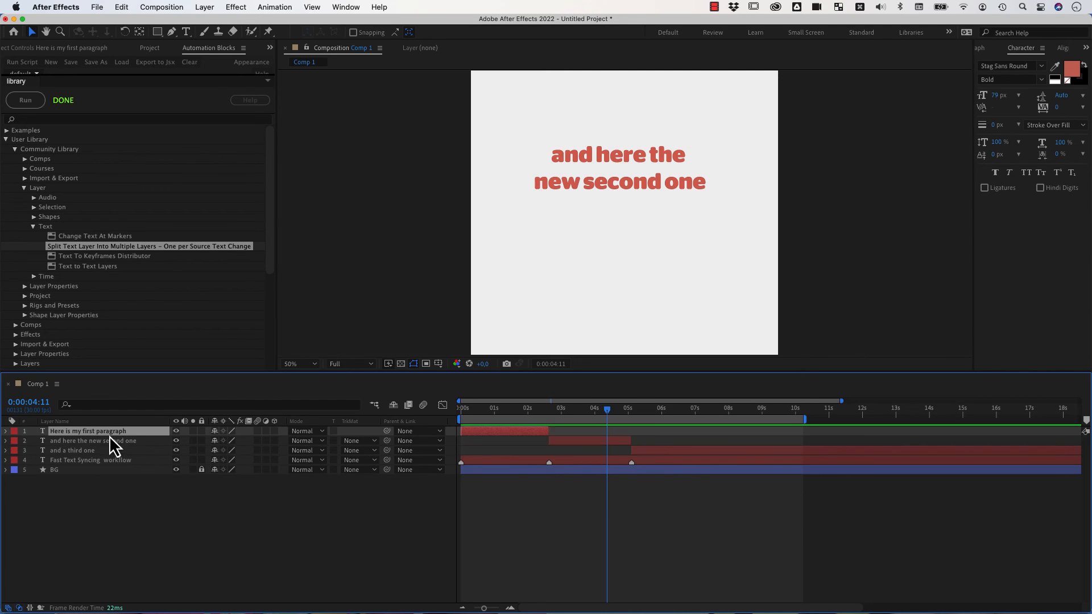
{"action": "mouse_move", "coordinate": [534, 445]}
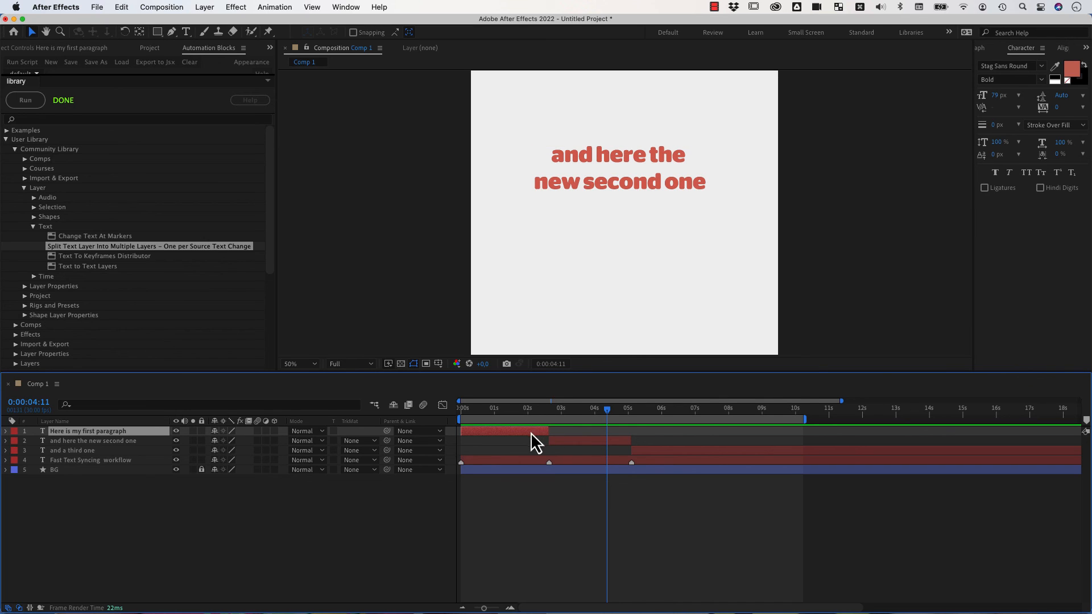
{"action": "mouse_move", "coordinate": [480, 445]}
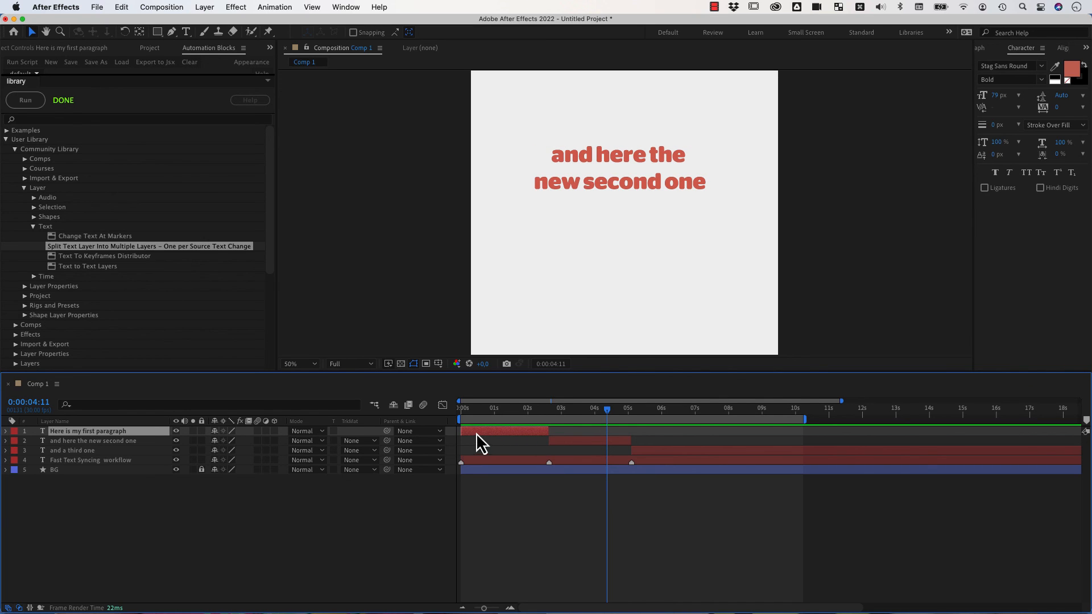
{"action": "mouse_move", "coordinate": [488, 440]}
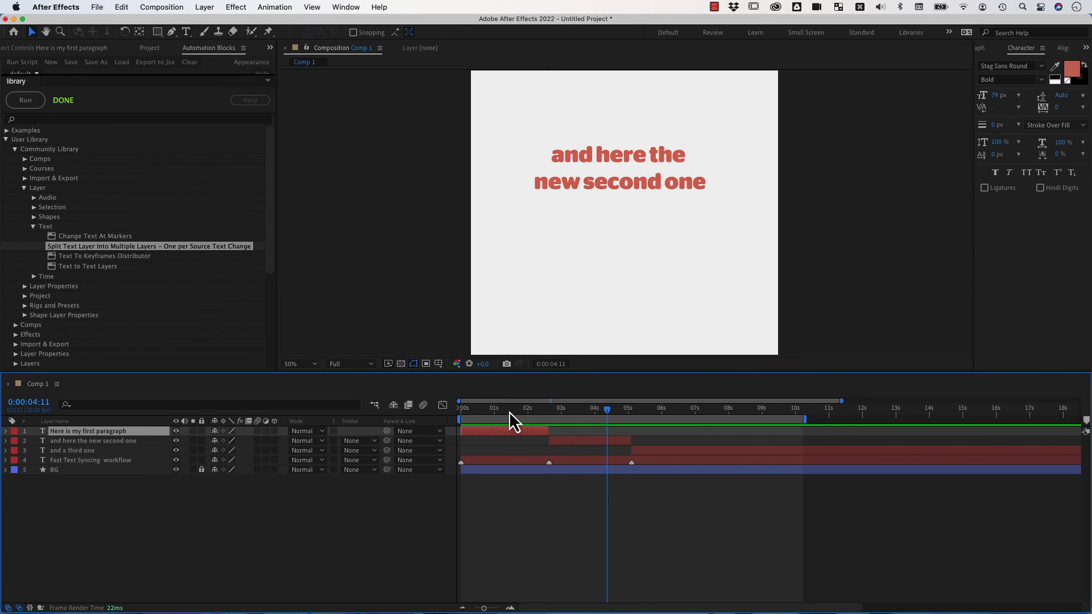
{"action": "left_click", "coordinate": [92, 440]}
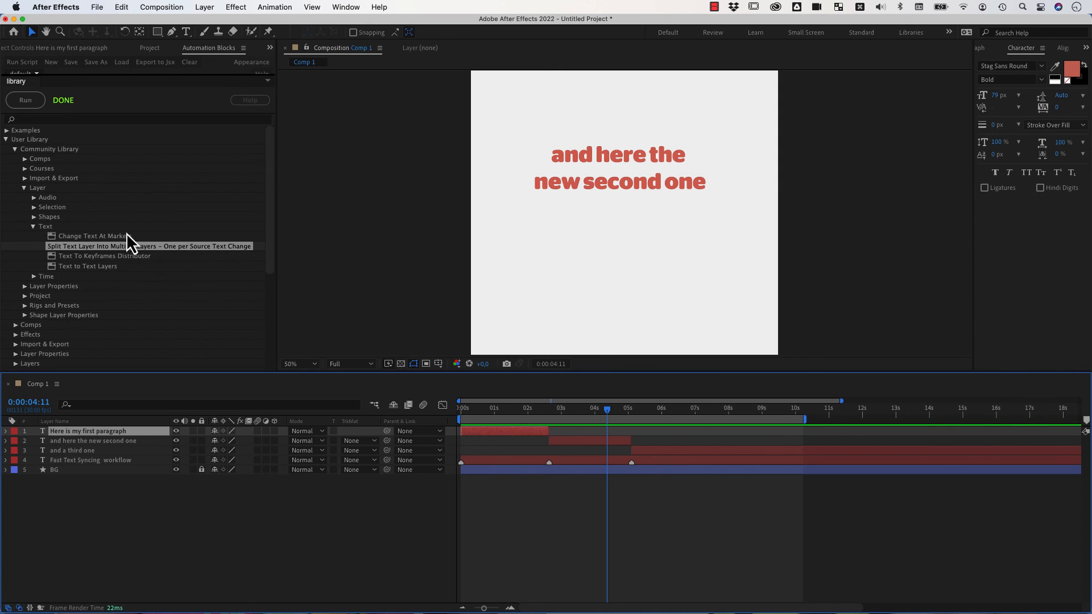
{"action": "mouse_move", "coordinate": [88, 251]}
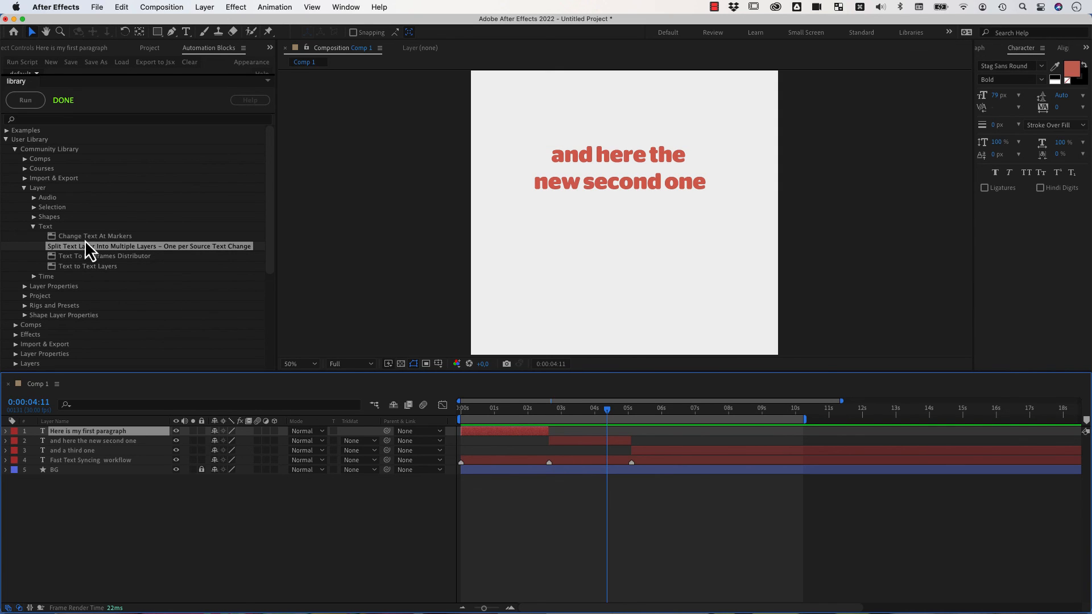